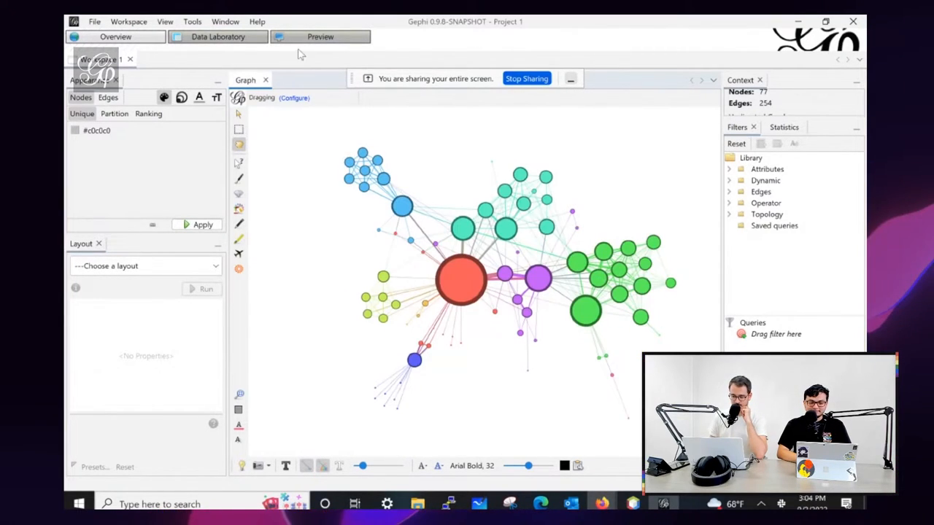
- Render the network in Preview and set node Border Color to Parent (Dark)
{"action": "left_click", "coordinate": [321, 37]}
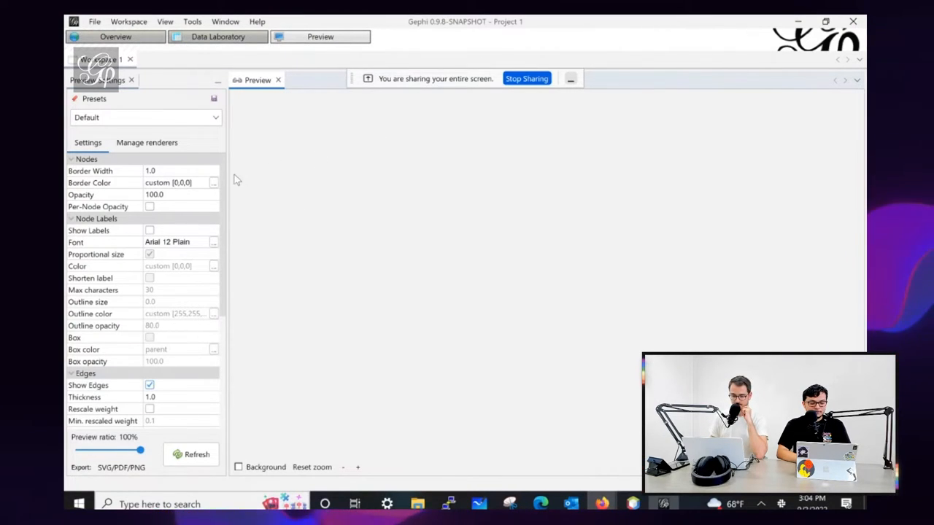
{"action": "left_click", "coordinate": [191, 454]}
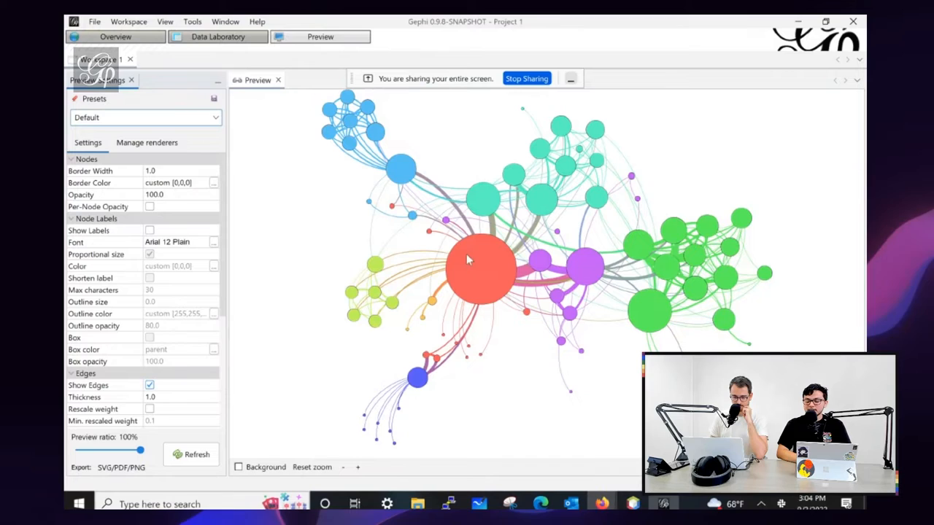
{"action": "mouse_move", "coordinate": [511, 275]}
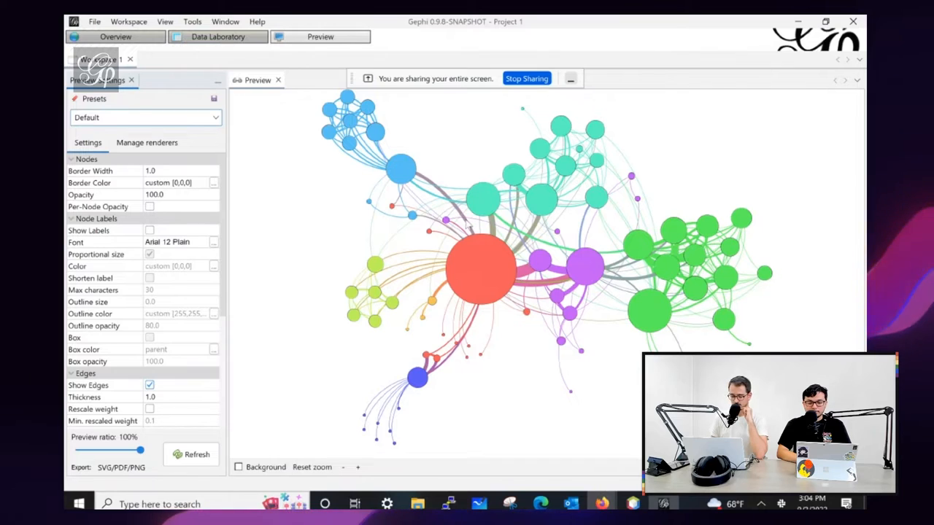
{"action": "mouse_move", "coordinate": [203, 206]}
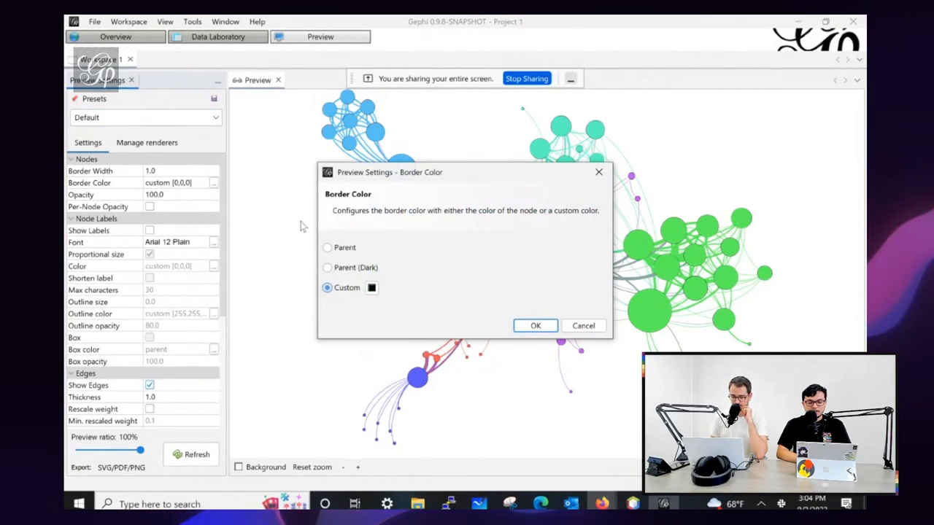
{"action": "left_click", "coordinate": [327, 267]}
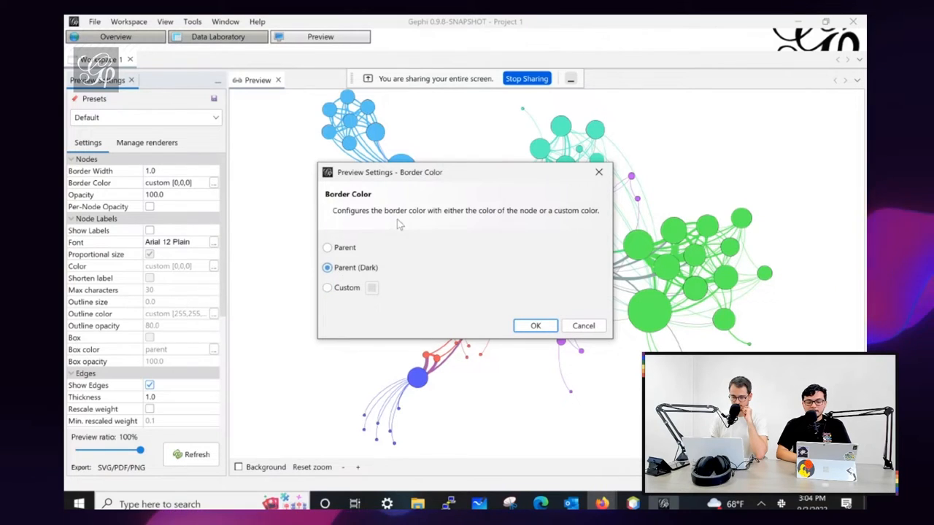
{"action": "left_click", "coordinate": [536, 326]}
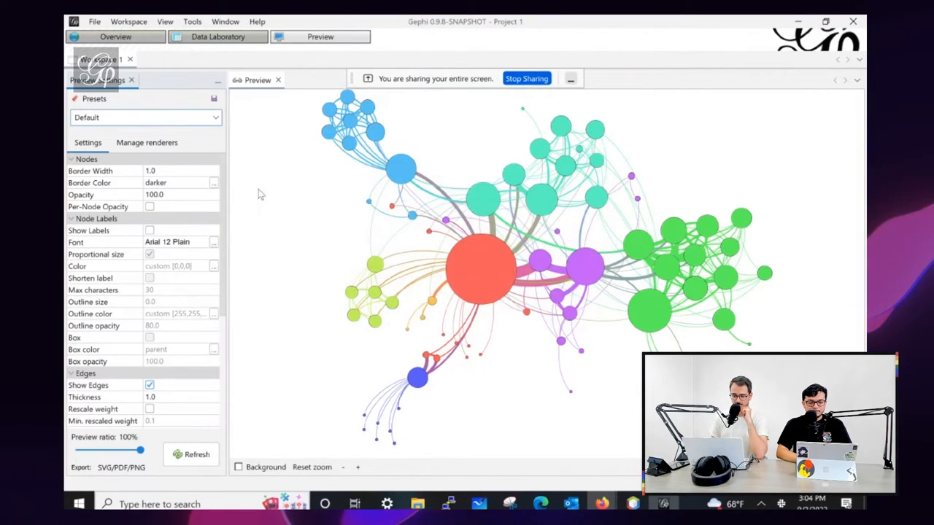
- Set node Border Width to 15 and refresh the preview to show thick outlines
{"action": "left_click", "coordinate": [149, 171]}
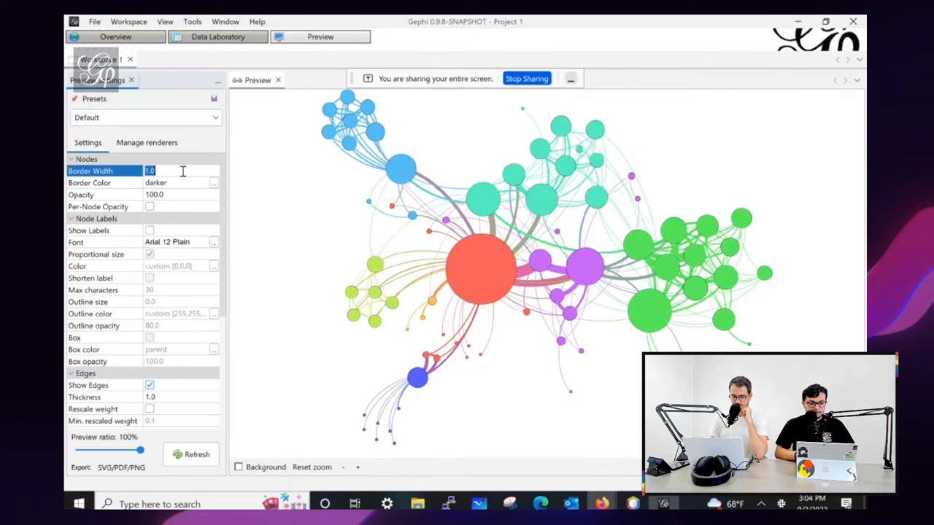
{"action": "left_click", "coordinate": [197, 454]}
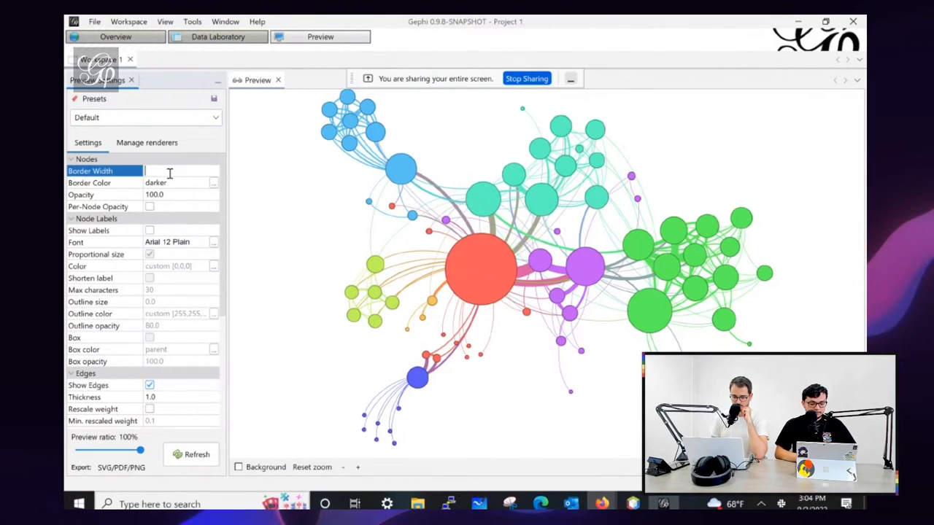
{"action": "left_click", "coordinate": [191, 454]}
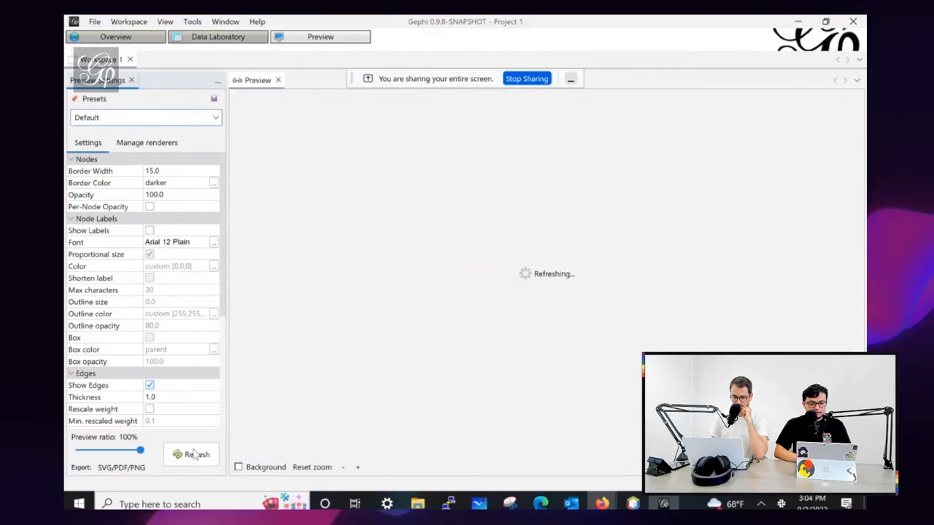
{"action": "left_click", "coordinate": [191, 454]}
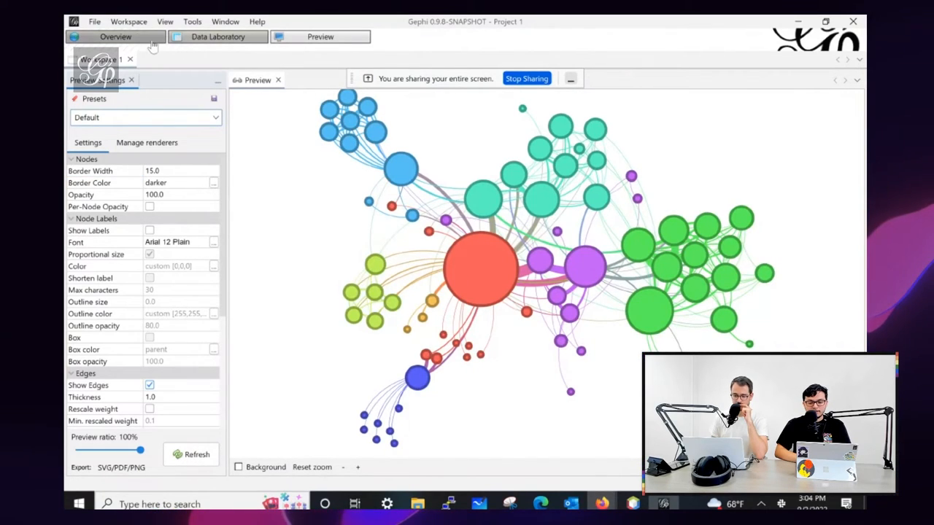
{"action": "left_click", "coordinate": [115, 36]}
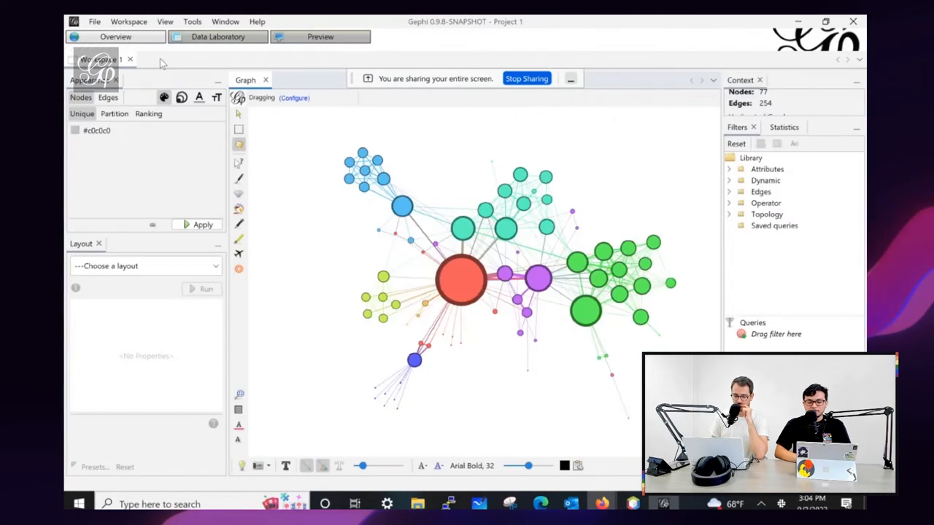
{"action": "mouse_move", "coordinate": [539, 252]}
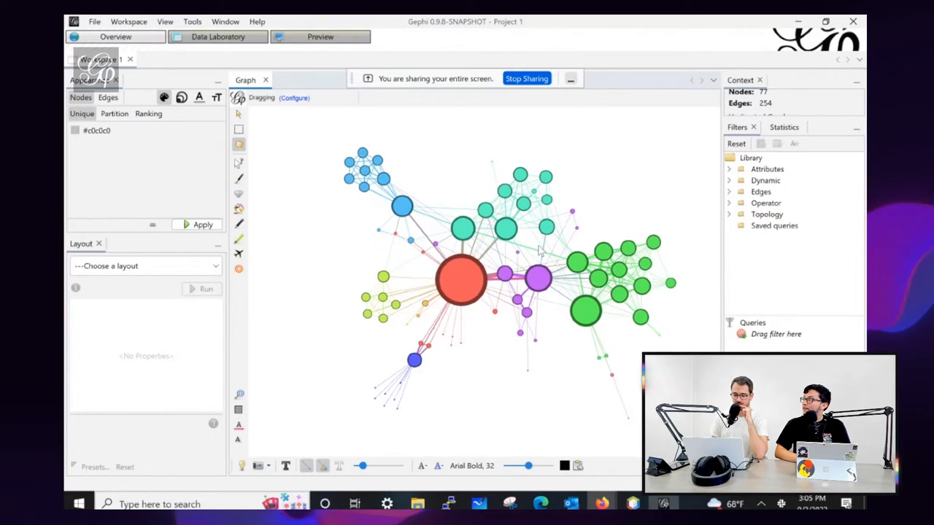
{"action": "left_click", "coordinate": [320, 37]}
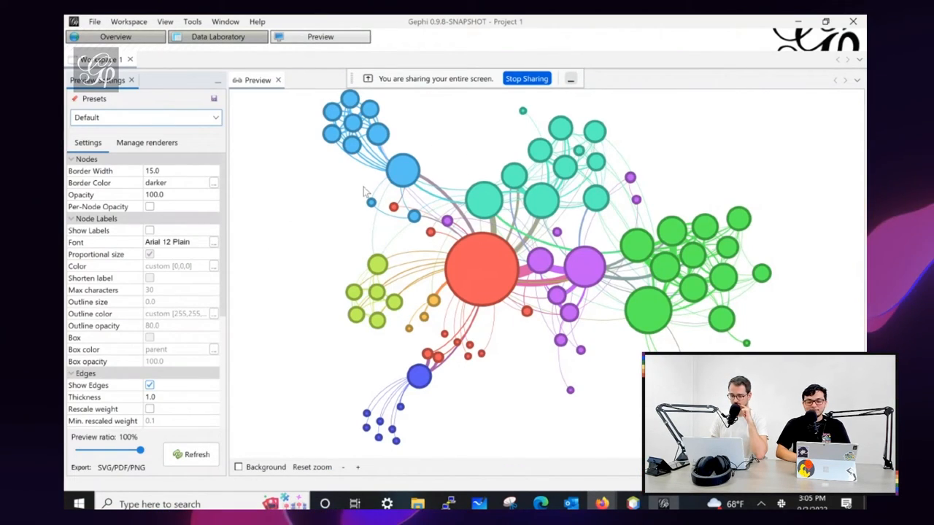
{"action": "mouse_move", "coordinate": [429, 275]}
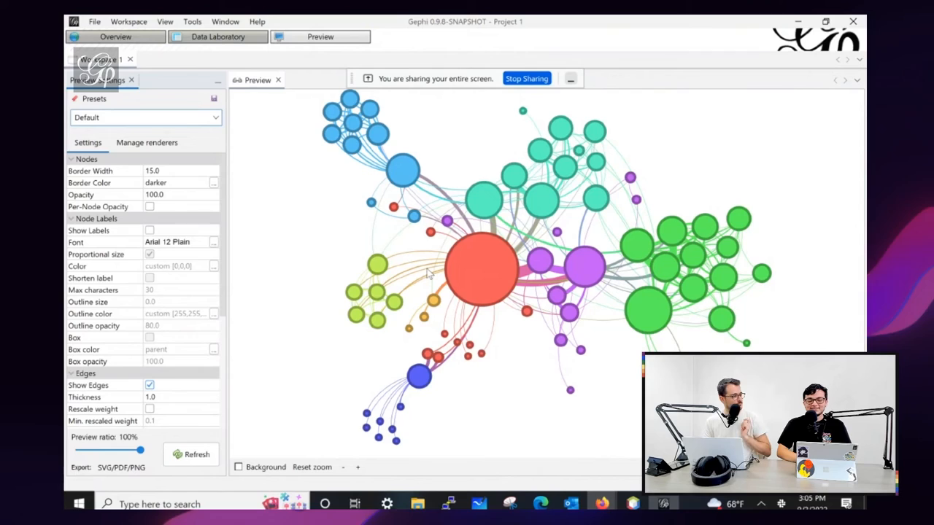
{"action": "mouse_move", "coordinate": [475, 224]}
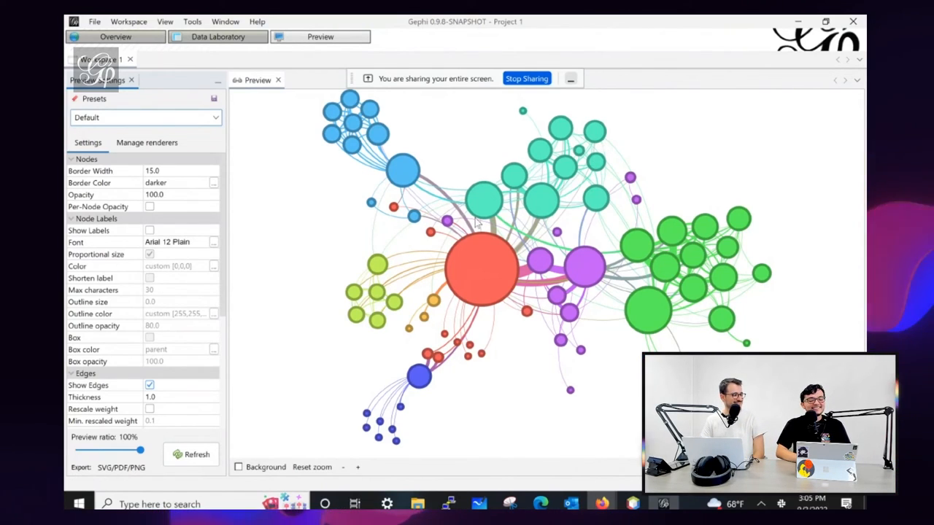